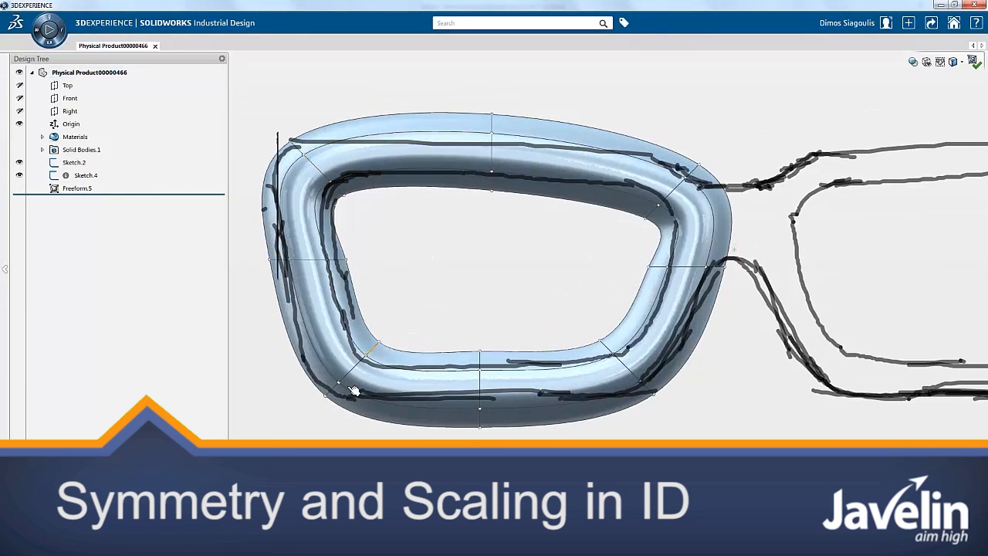
- Select the freeform eyeglasses frame body to begin editing it
click(77, 188)
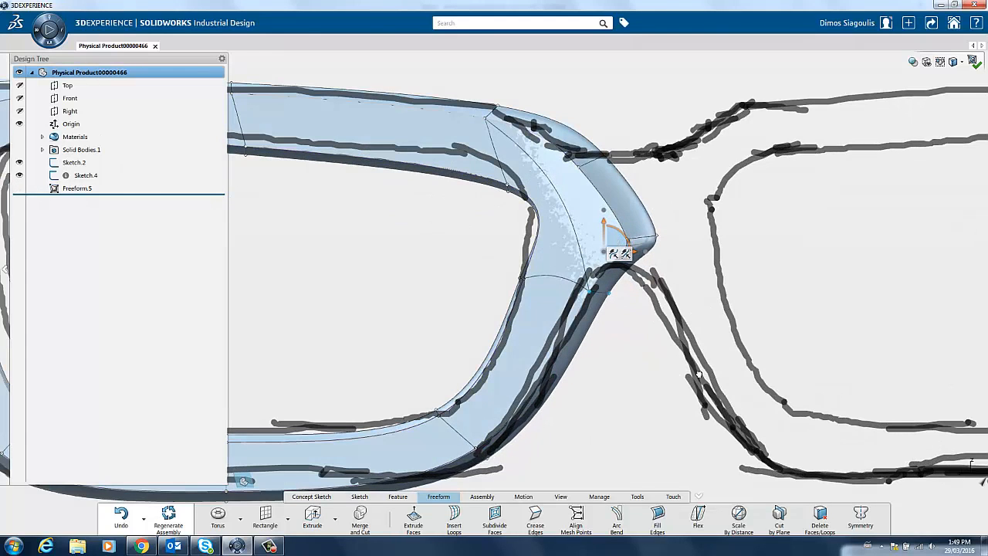
- Apply Symmetry about the Right plane to mirror the half frame
click(859, 517)
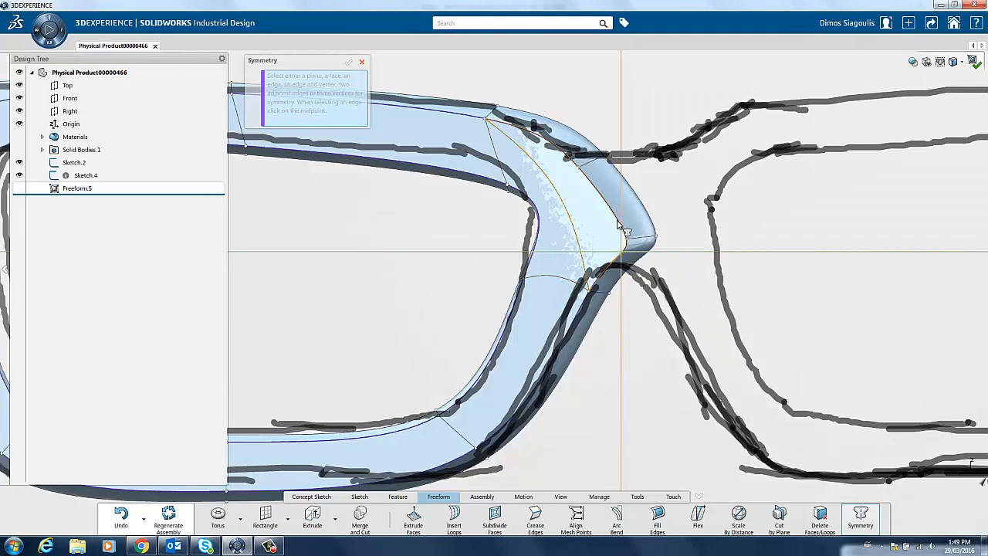
click(70, 110)
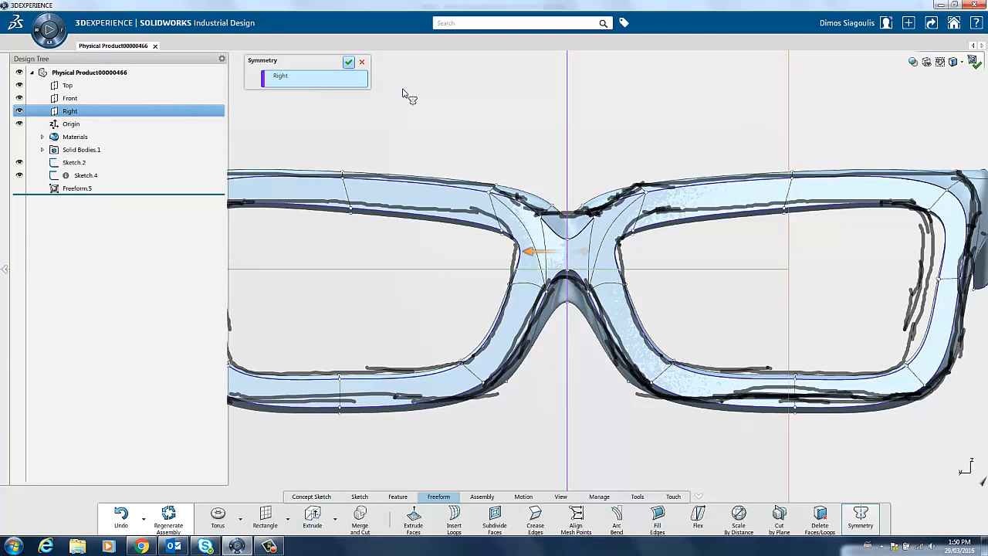
click(348, 62)
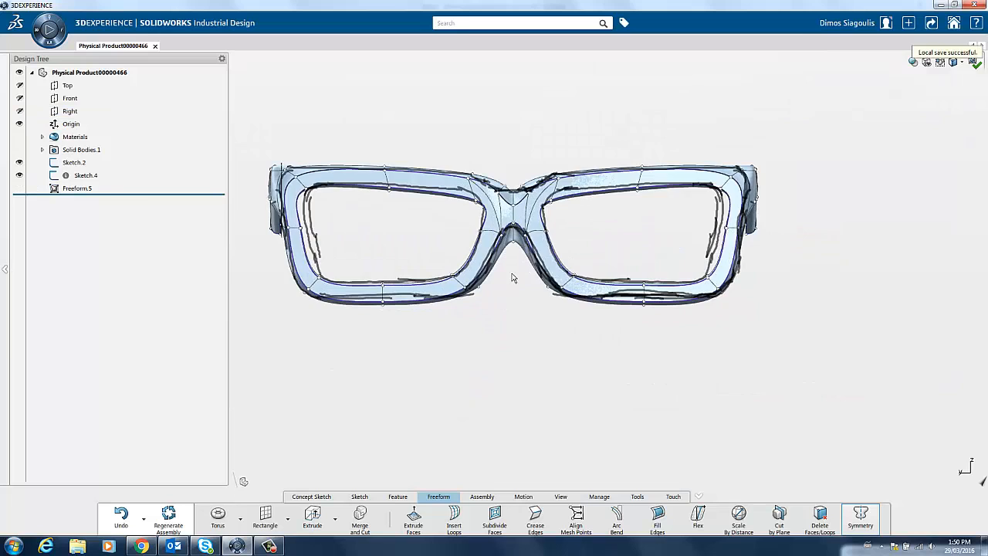
- Zoom in on the bridge and finish moving its points
scroll(up, 3)
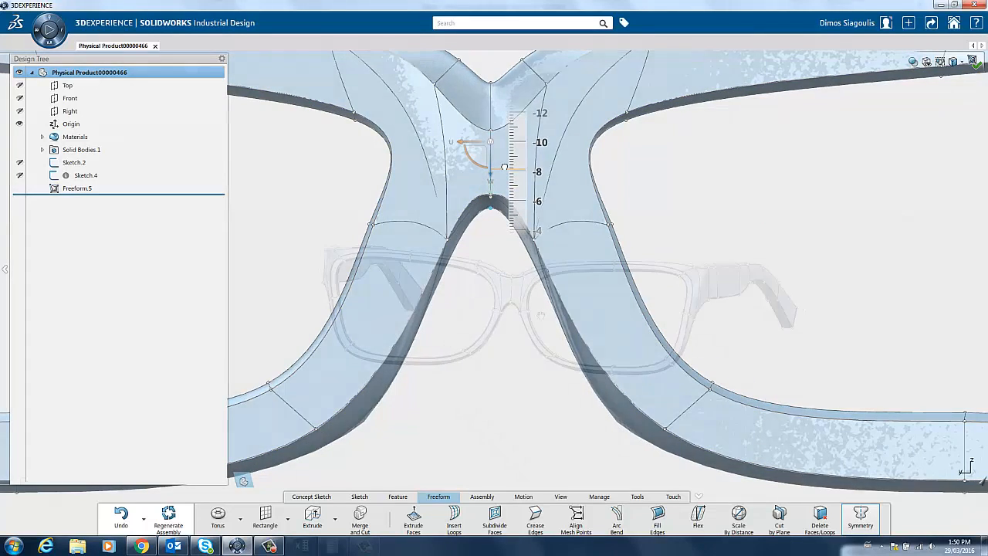
click(738, 518)
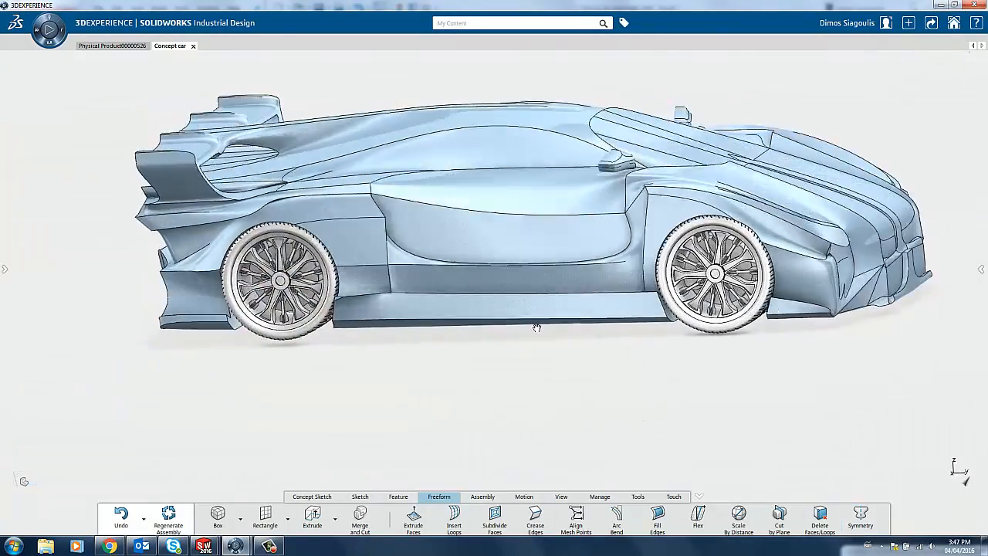
- Orbit the concept car to view its front and other side
drag(536, 328, 414, 368)
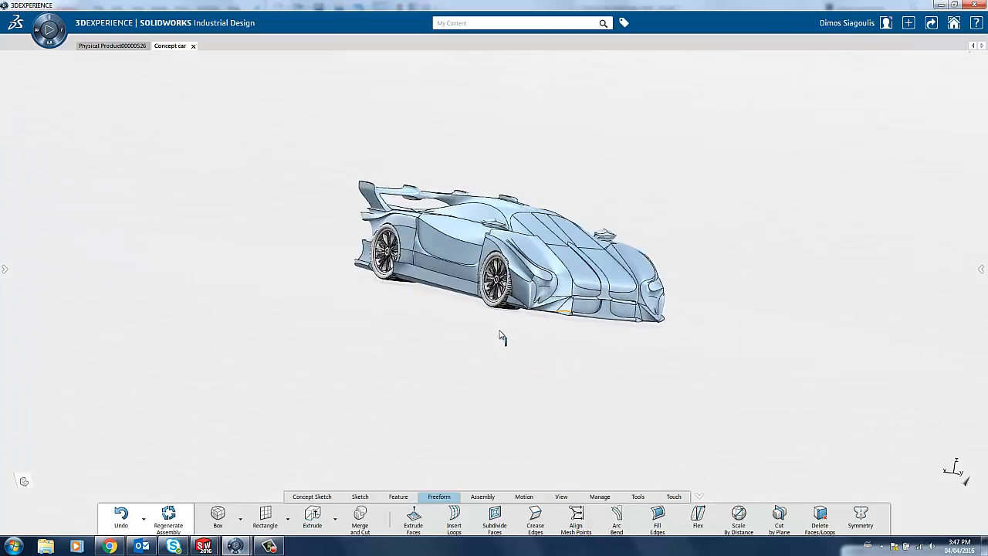
drag(502, 336, 818, 347)
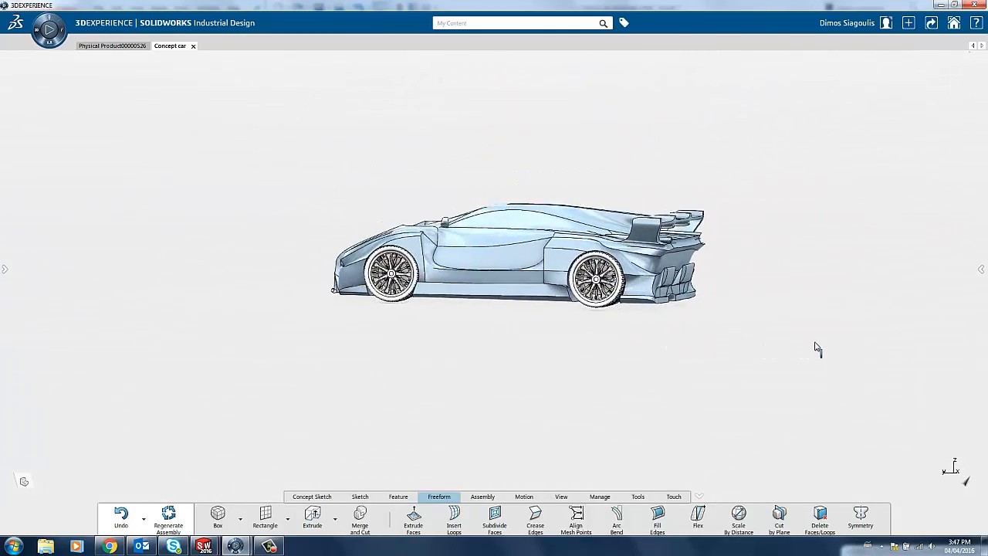